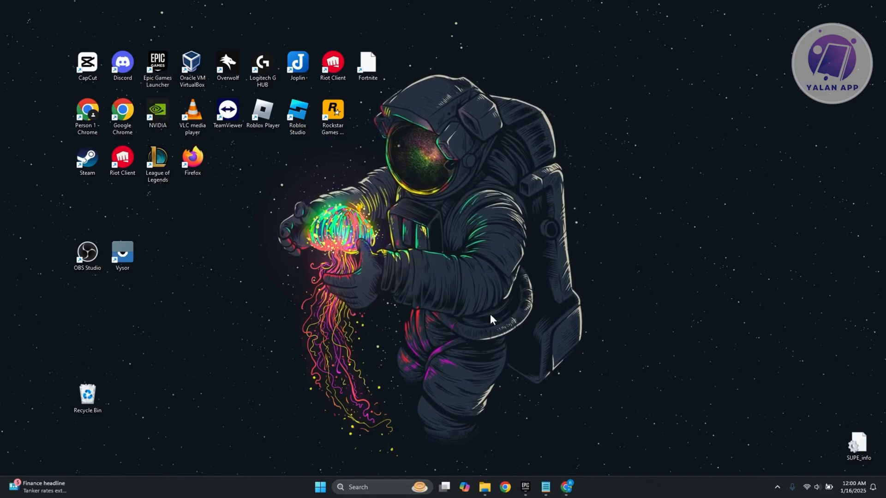
mouse_move(533, 365)
type("command")
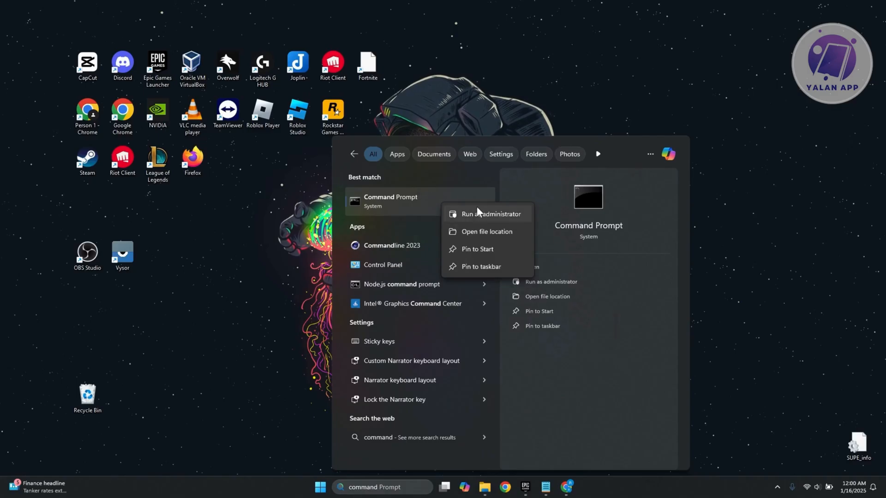
Launch an administrator Command Prompt and select the ipconfig /flushdns line in the Notepad notes.
left_click(492, 214)
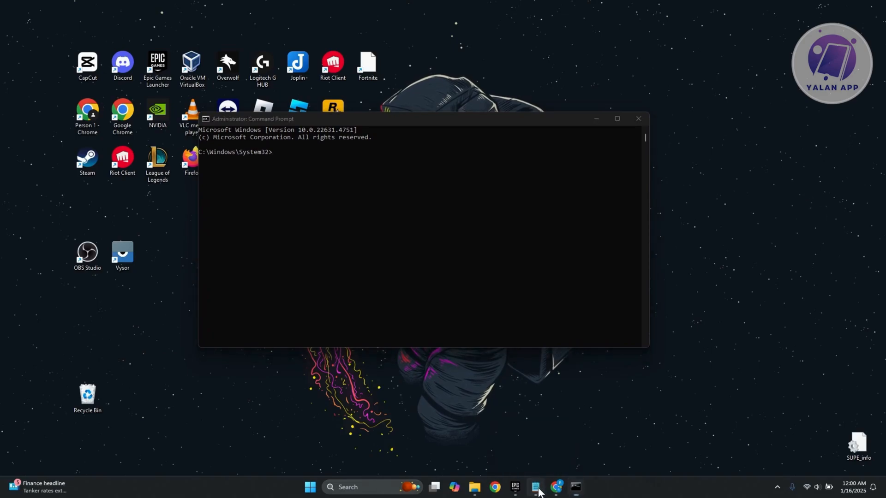
left_click(538, 486)
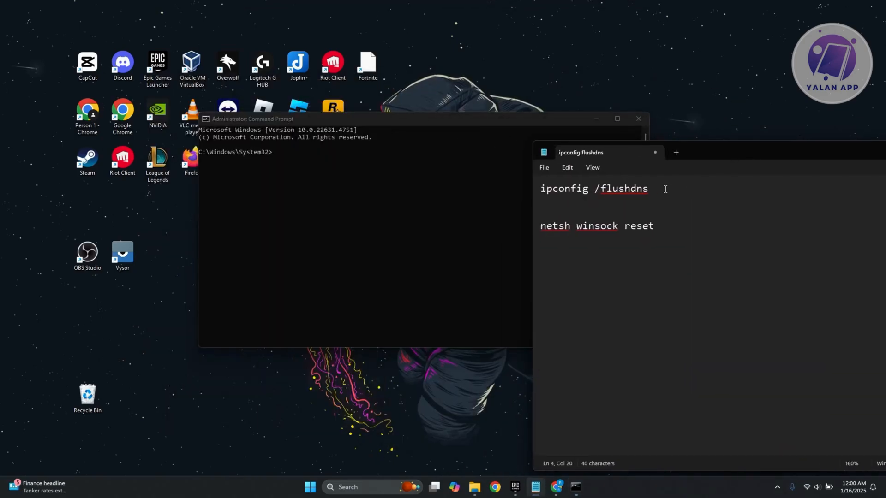
double_click(593, 189)
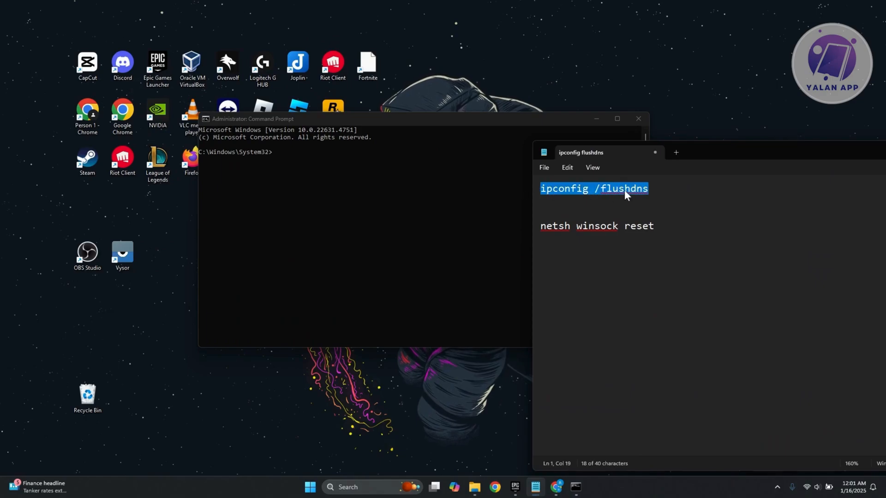
Run ipconfig /flushdns and netsh winsock reset in the admin prompt, then close Notepad.
right_click(627, 192)
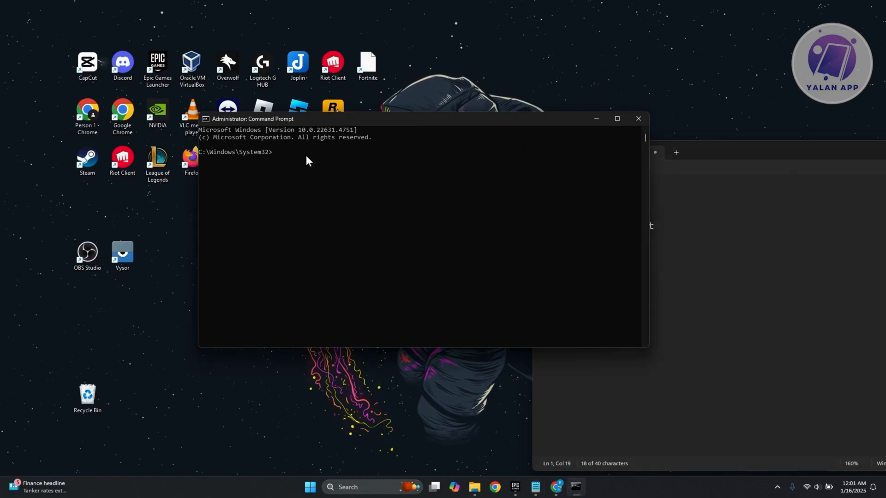
type("ipconfig /flushdns")
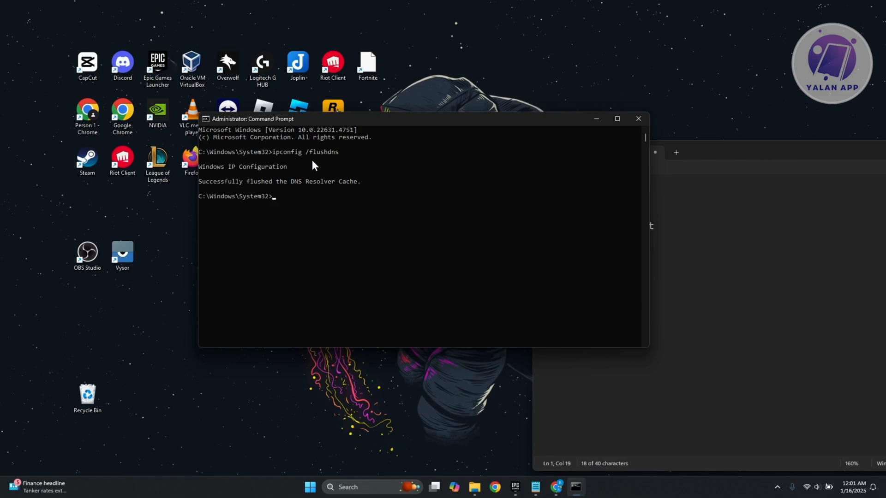
mouse_move(595, 200)
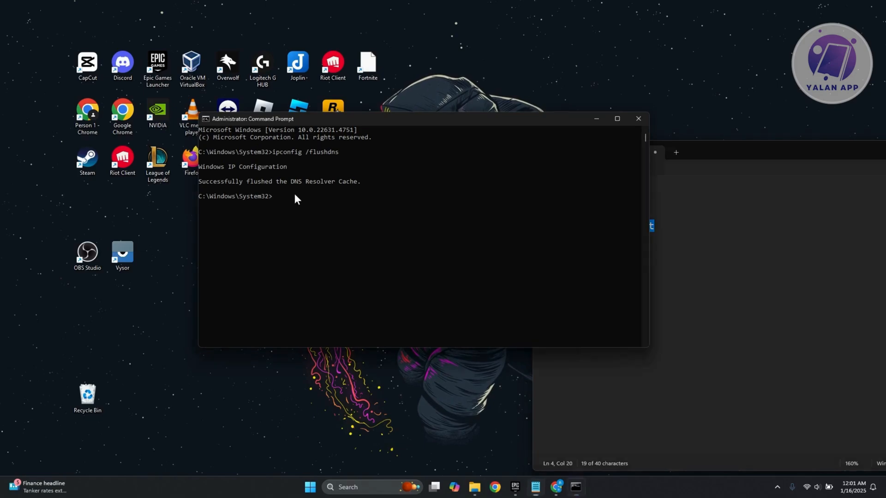
type("netsh winsock reset")
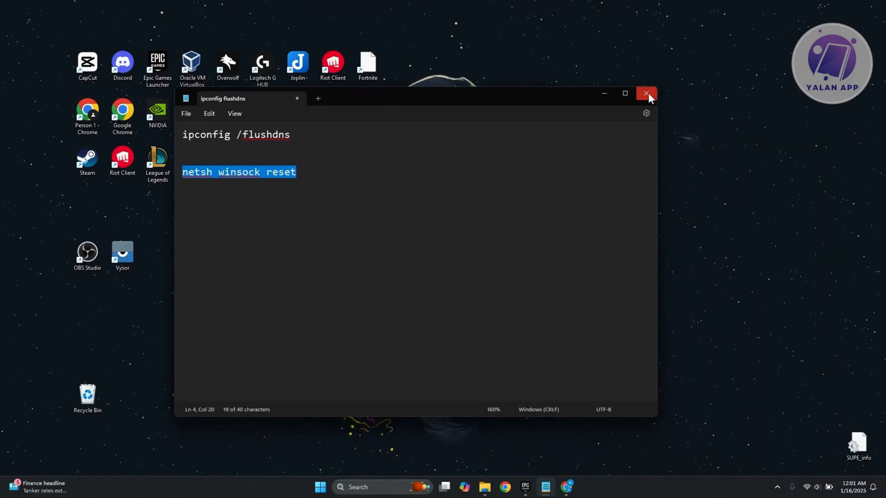
left_click(646, 93)
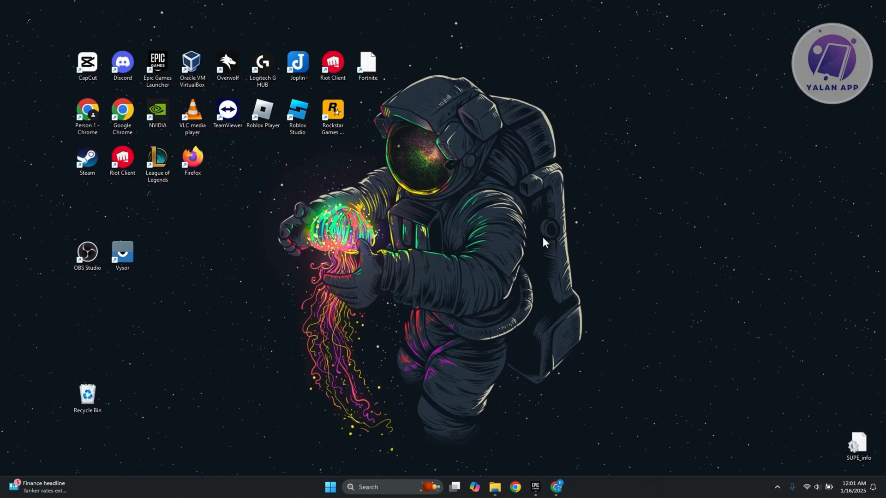
mouse_move(540, 225)
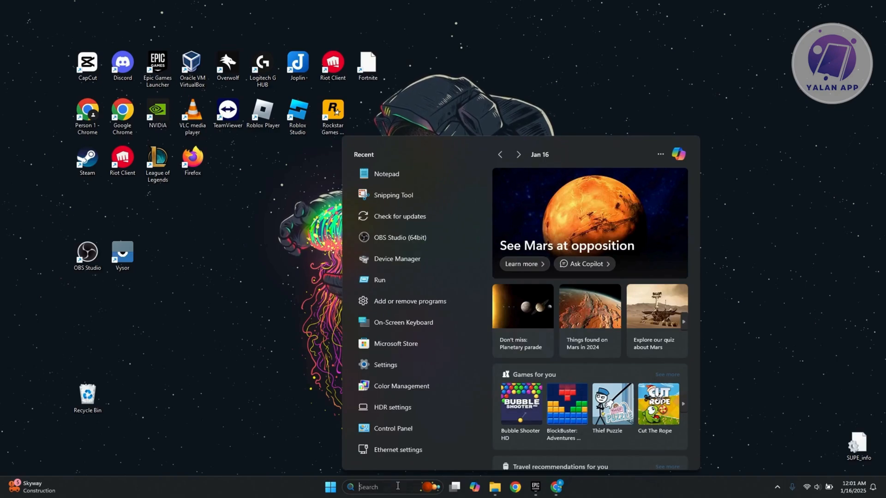
Search 'control panel' from the taskbar and open the Control Panel result.
type("control panel")
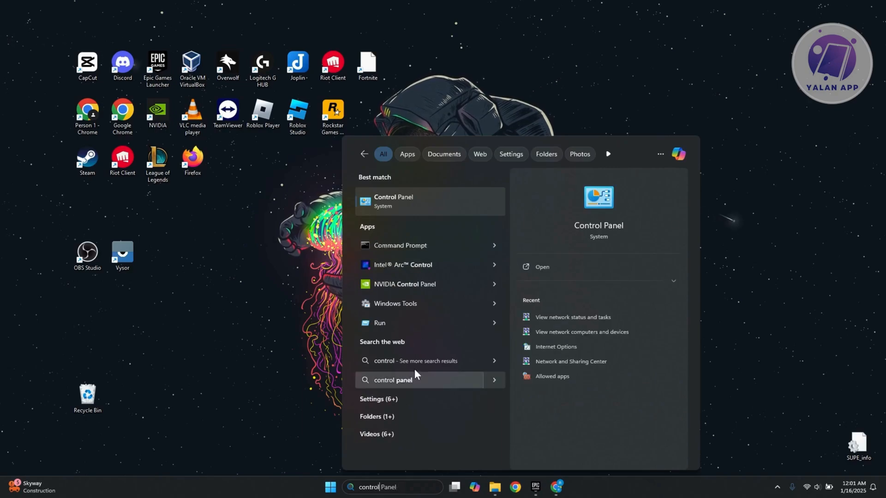
left_click(392, 200)
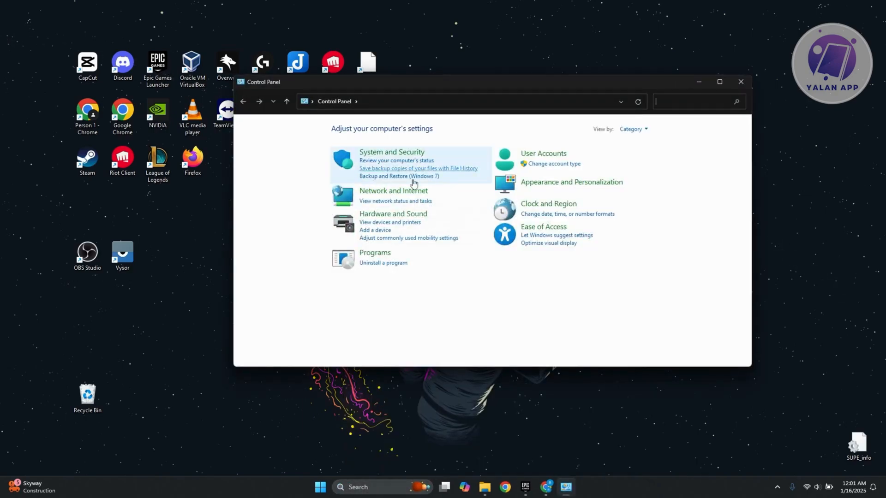
Open the Wi-Fi adapter's Internet Protocol Version 4 properties via Network and Sharing Center.
left_click(393, 191)
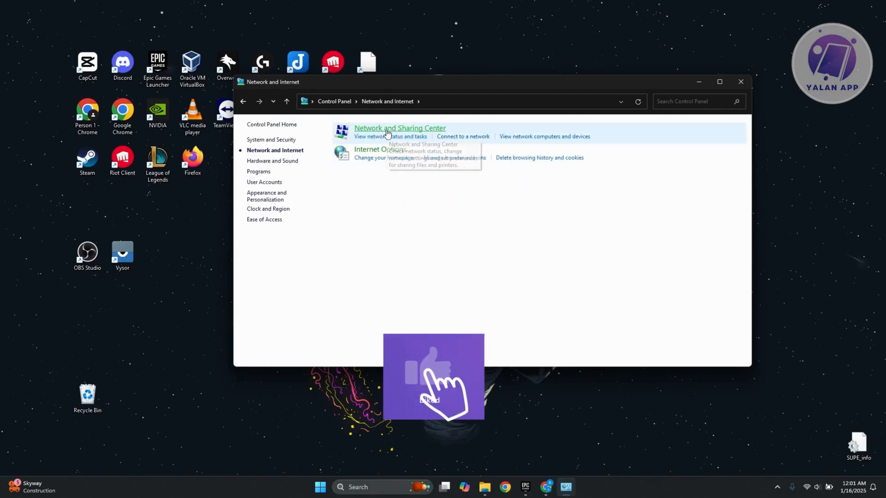
left_click(399, 127)
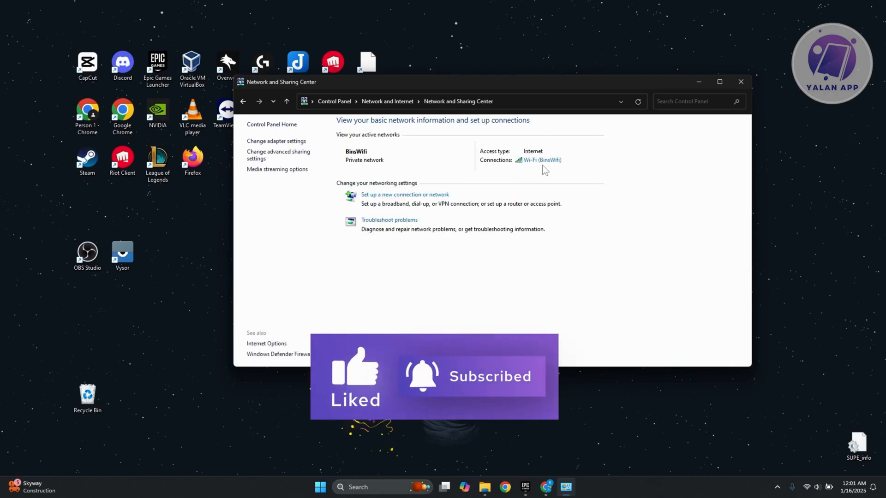
left_click(540, 160)
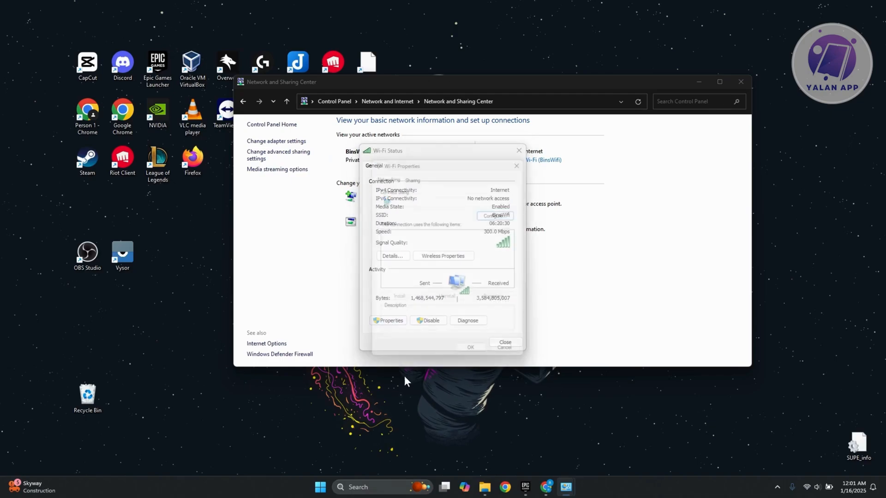
left_click(438, 264)
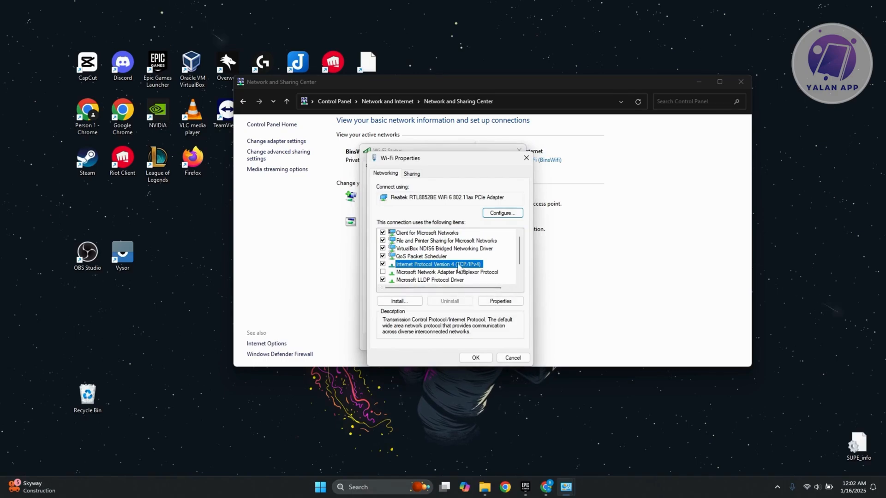
left_click(500, 301)
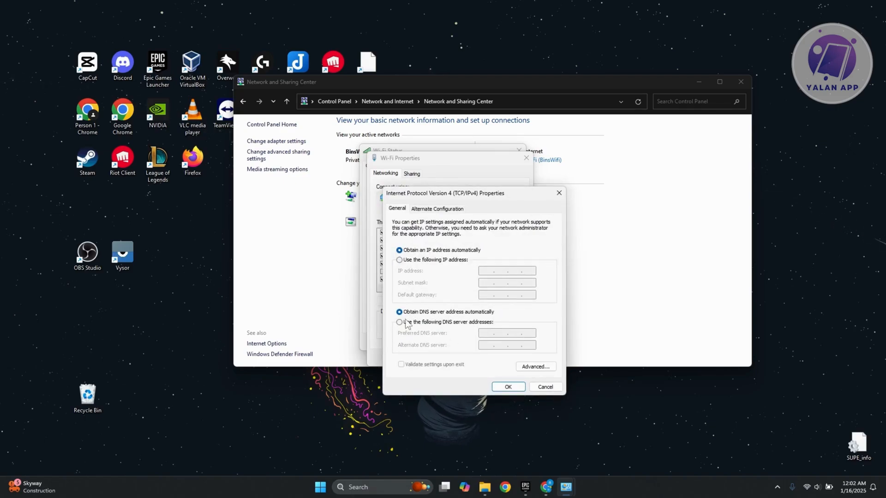
Set Wi-Fi IPv4 DNS manually to 8.8.8.8 and 8.8.4.4, save, and close Wi-Fi Status.
left_click(399, 322)
type("8.8.8.")
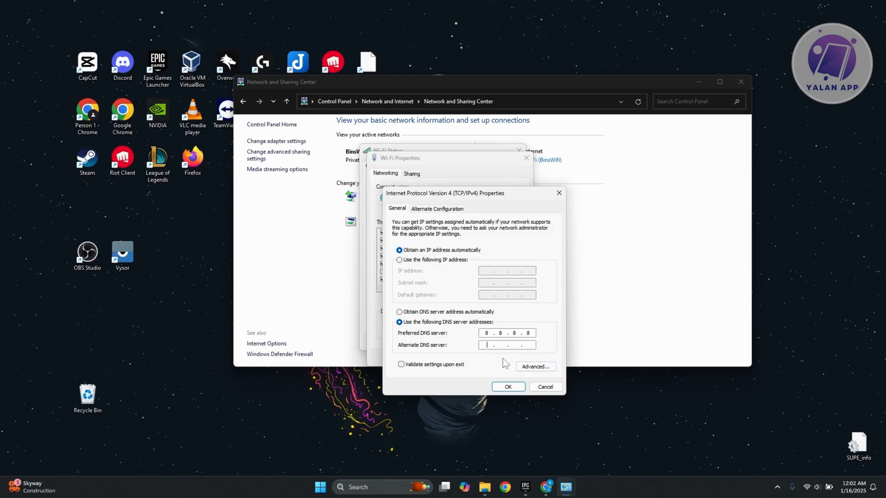
type("8")
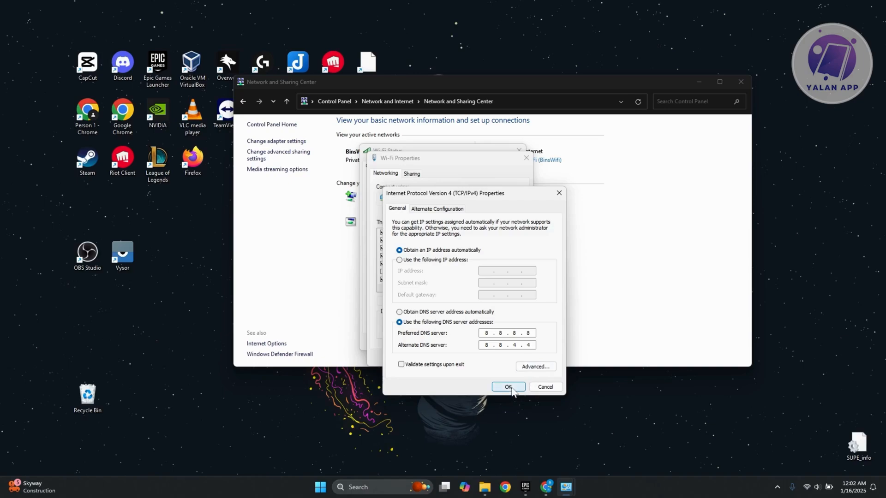
mouse_move(466, 357)
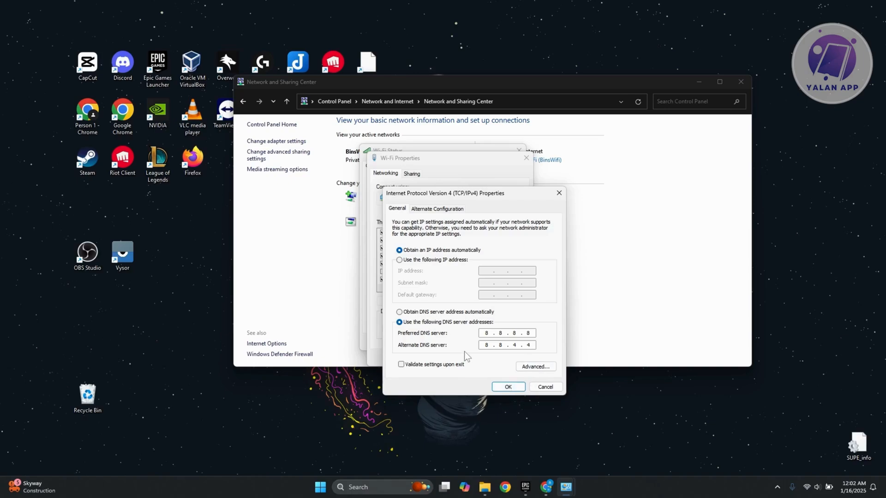
mouse_move(466, 349)
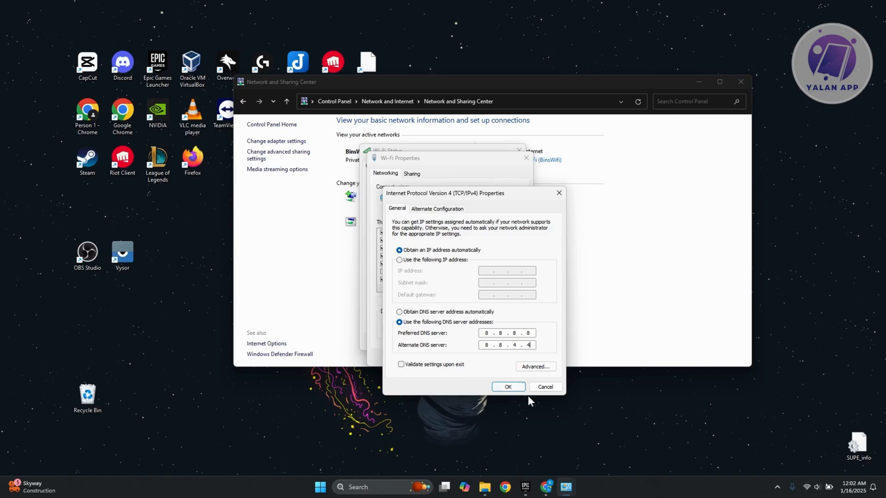
left_click(508, 387)
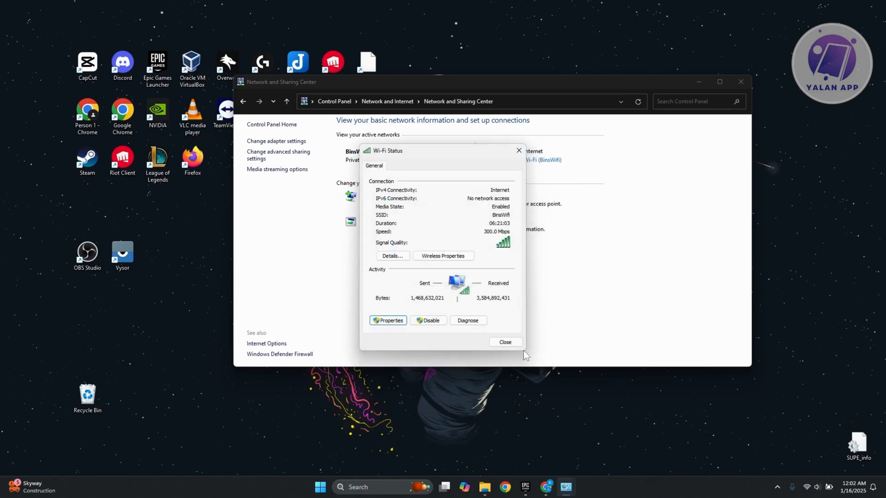
left_click(505, 342)
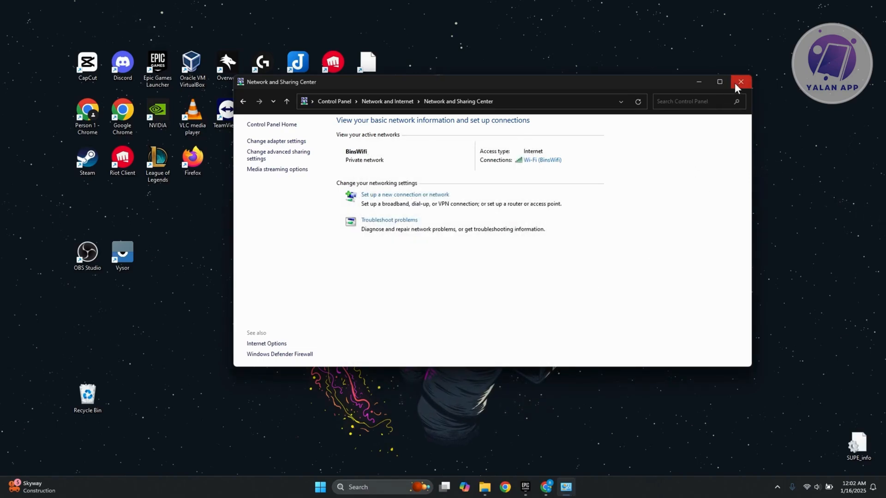
mouse_move(741, 82)
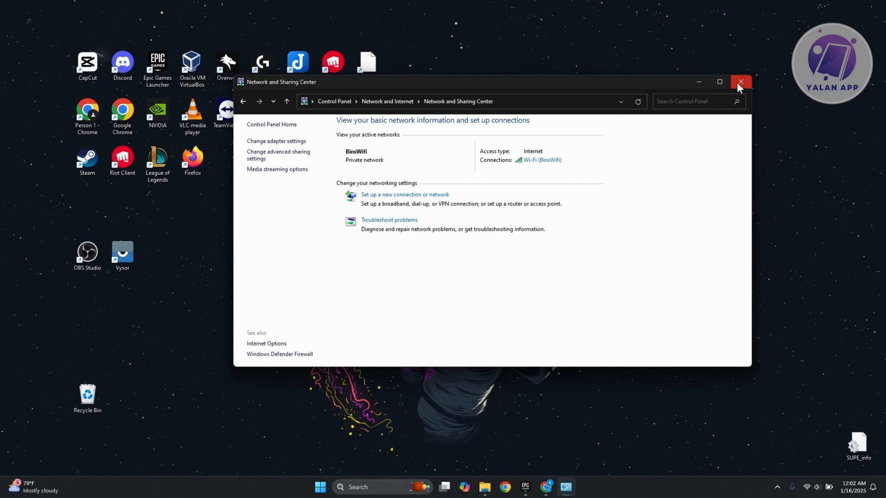
Close the Network and Sharing Center window.
left_click(740, 82)
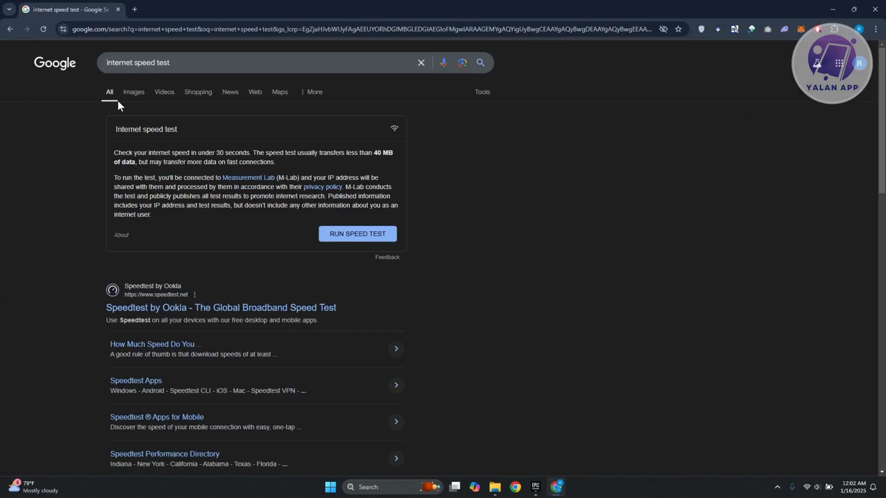
mouse_move(407, 261)
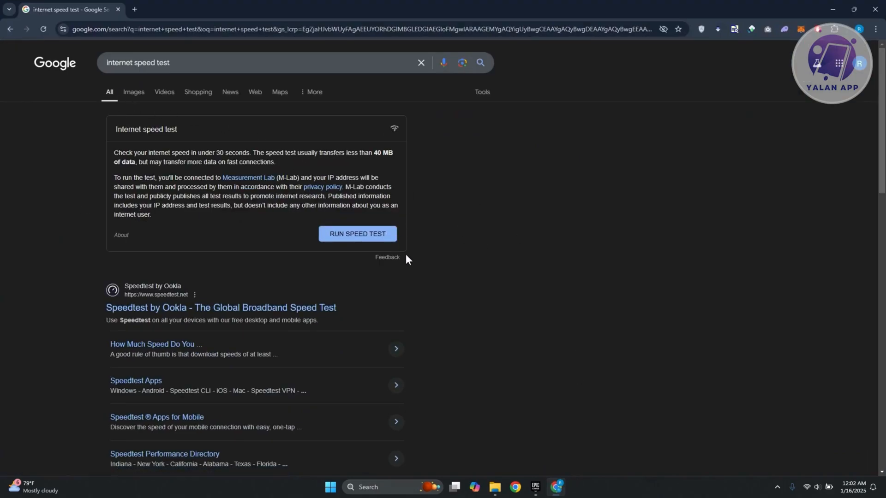
mouse_move(76, 104)
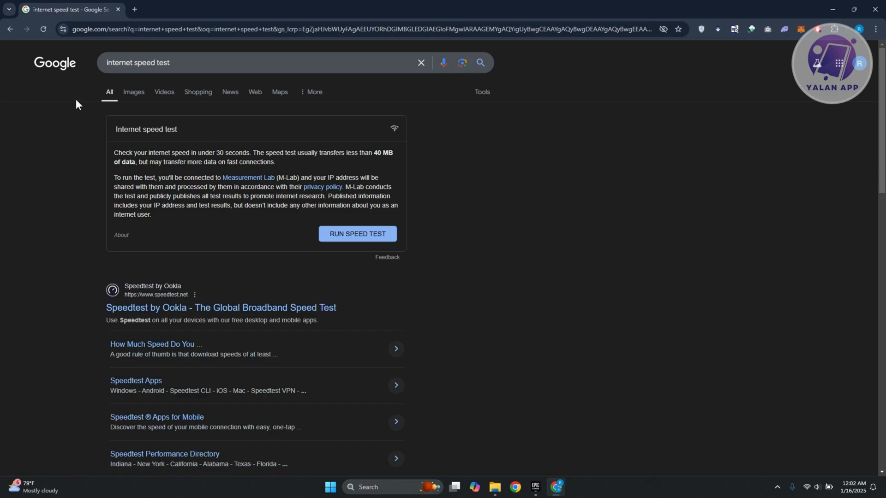
mouse_move(396, 128)
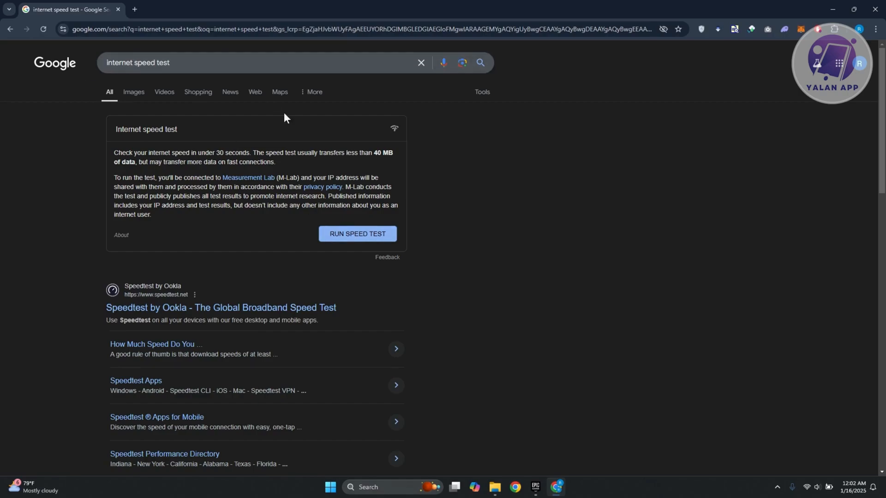
Start Google's speed test with RUN SPEED TEST.
left_click(357, 234)
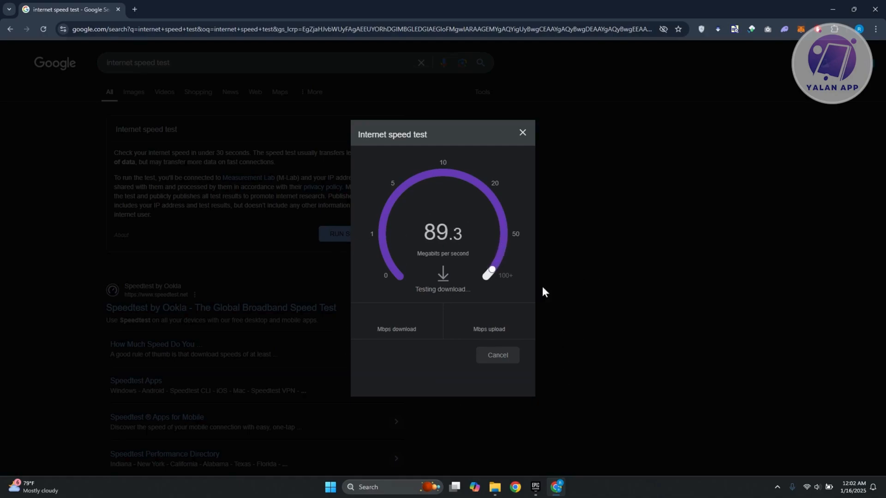
mouse_move(540, 285)
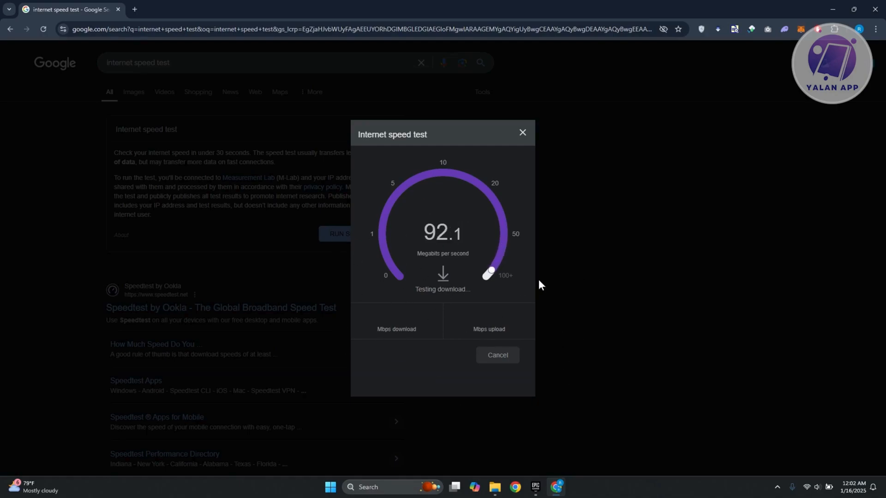
mouse_move(487, 277)
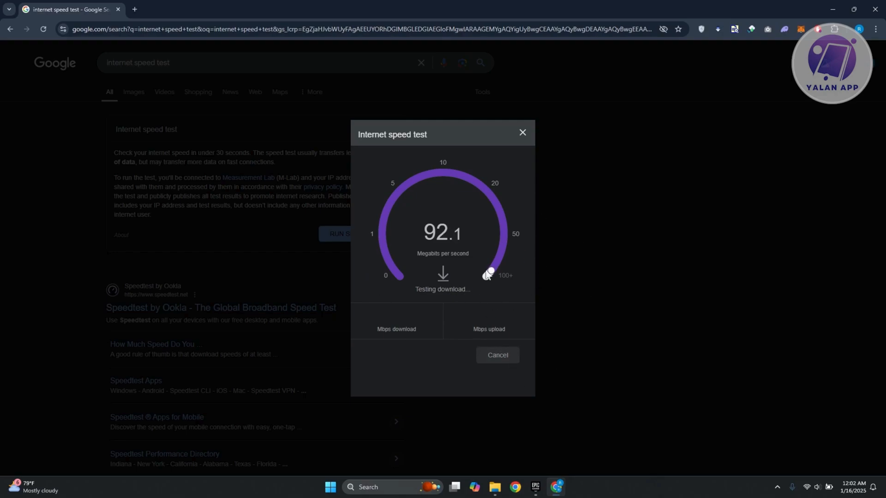
mouse_move(395, 373)
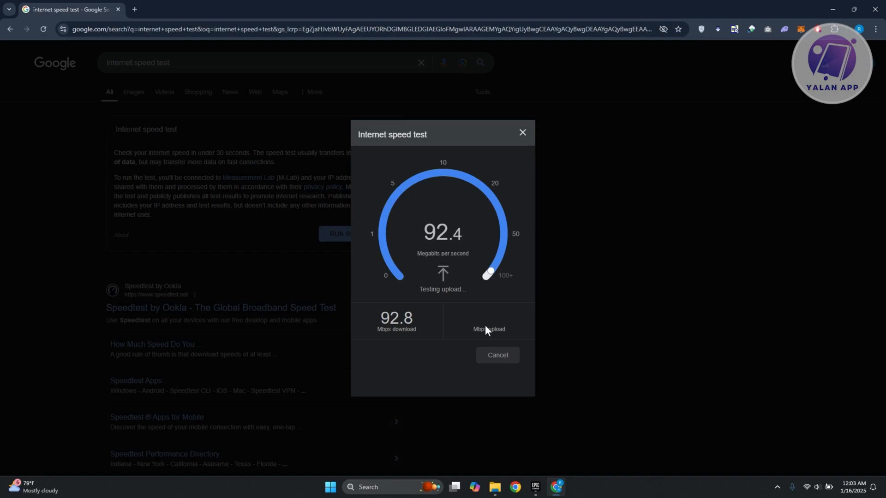
mouse_move(396, 284)
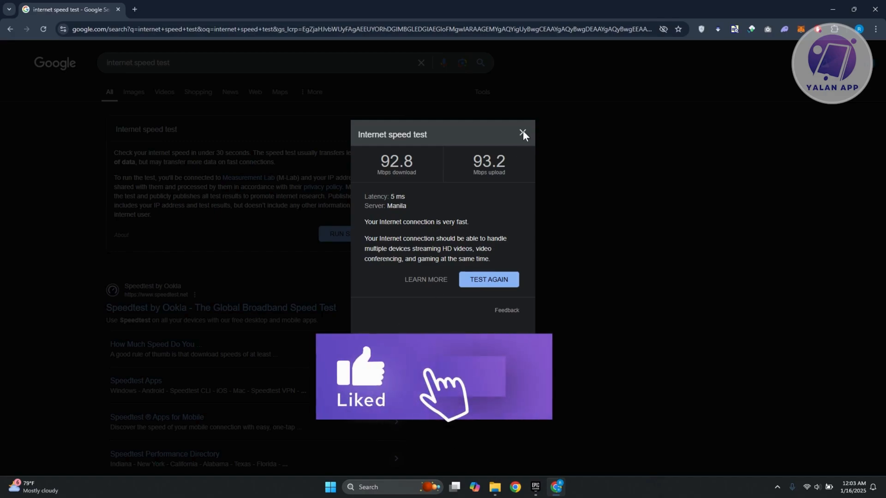
Dismiss the finished speed test showing 92.8 Mbps down, 93.2 Mbps up, 5 ms latency.
left_click(522, 133)
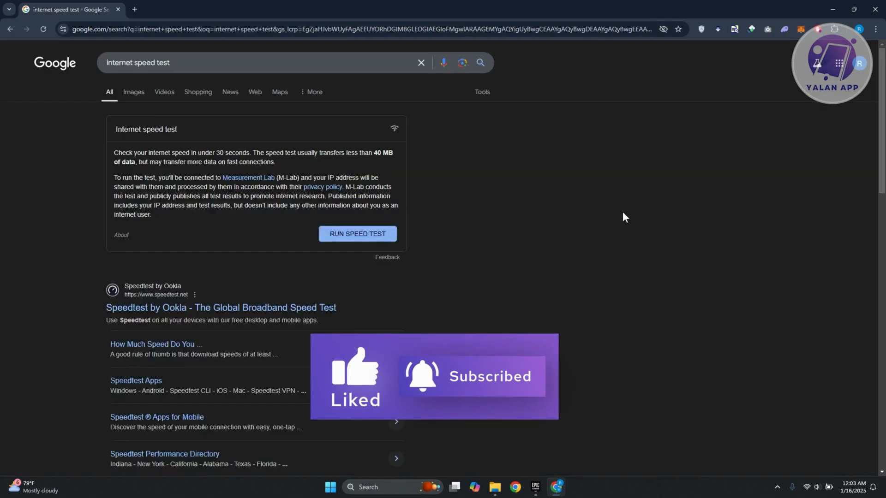